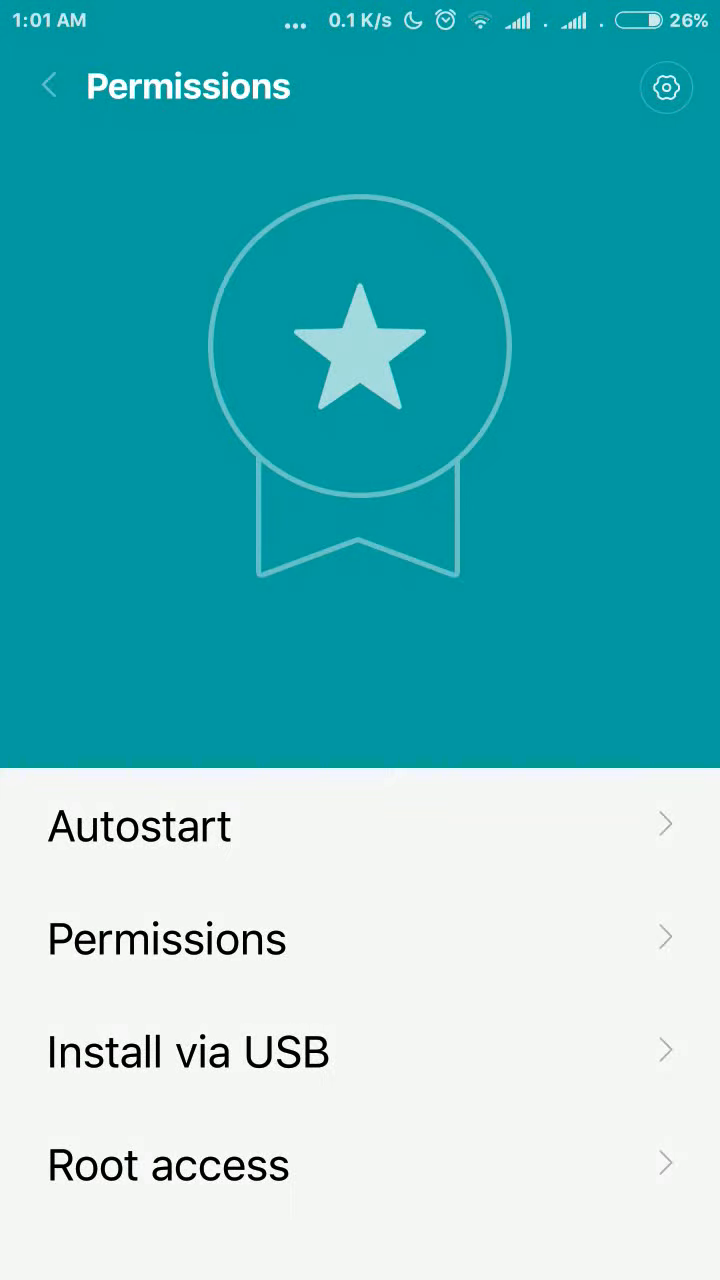
Step: Open the Permissions Apps tab listing installed apps with their permission counts
{"action": "left_click", "coordinate": [360, 938]}
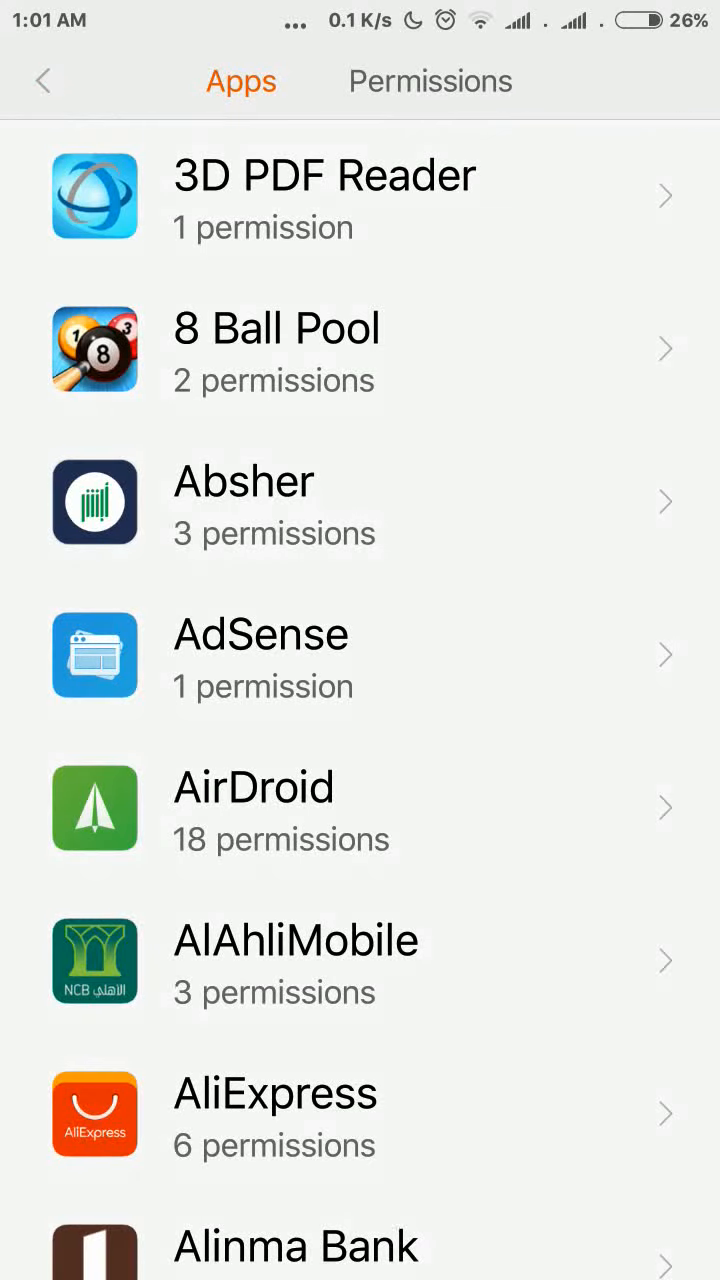
{"action": "scroll", "scroll_direction": "down", "scroll_amount": 3}
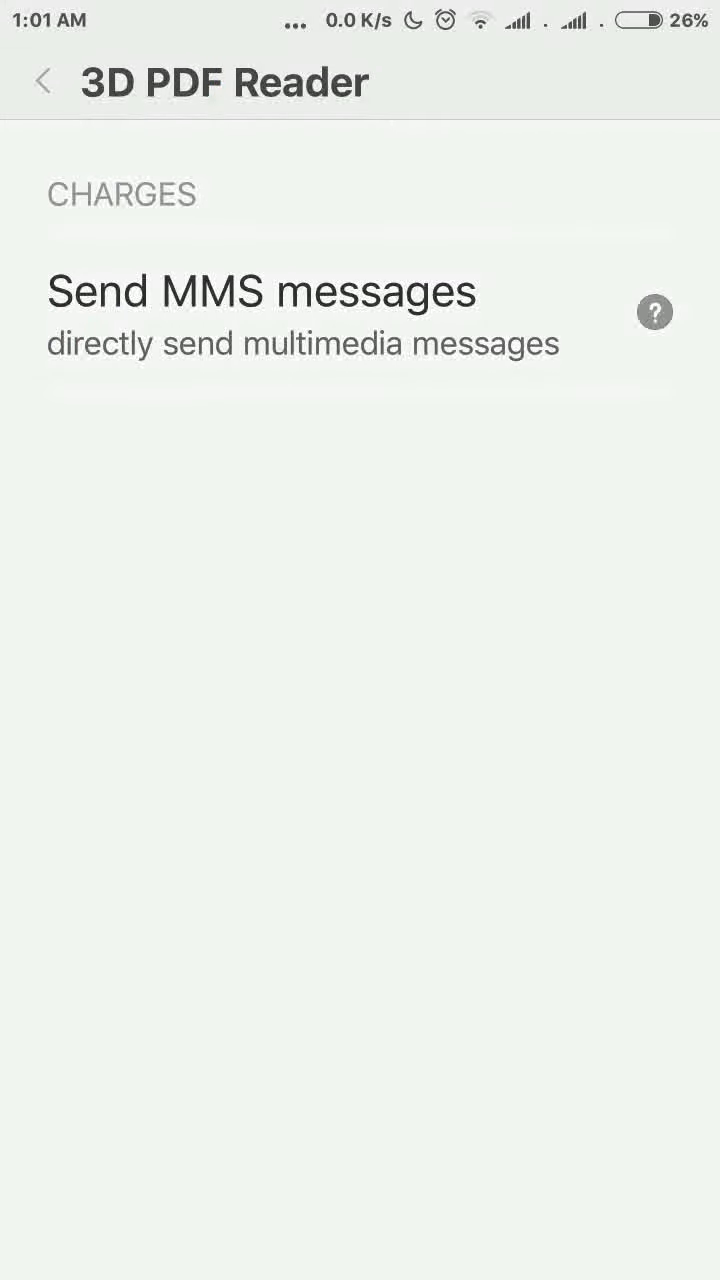
{"action": "left_click", "coordinate": [40, 81]}
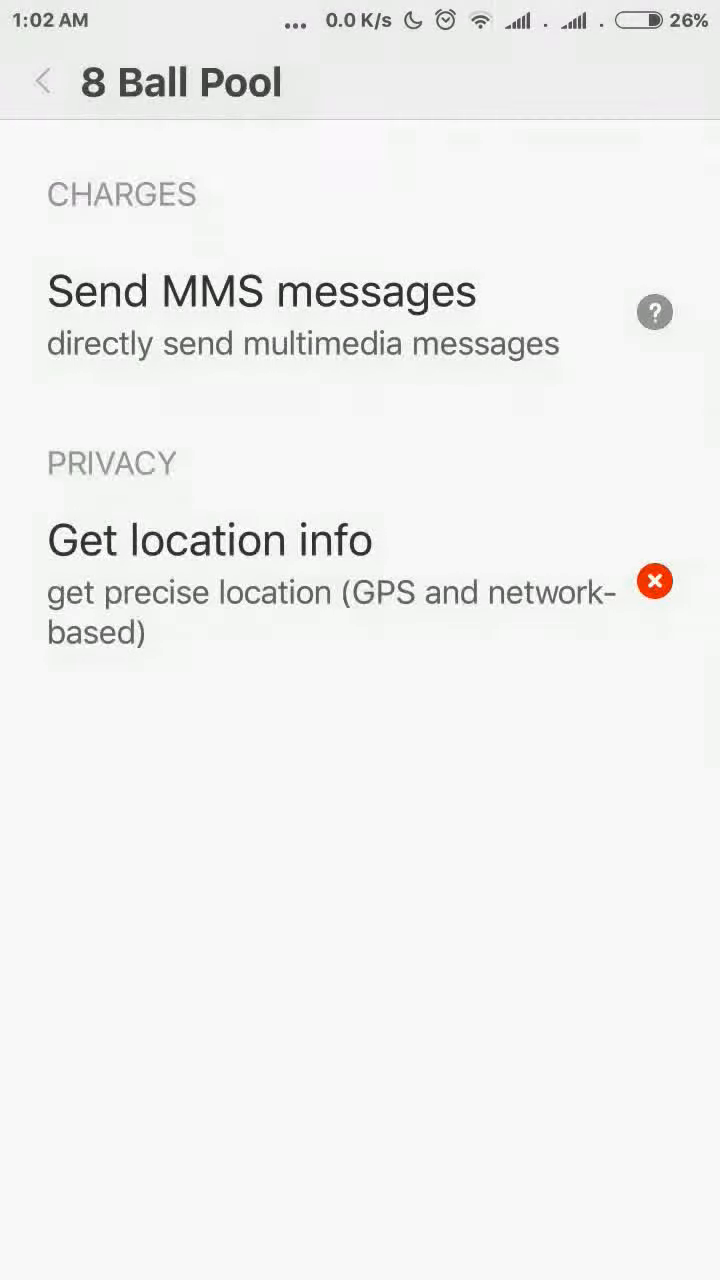
{"action": "left_click", "coordinate": [42, 80]}
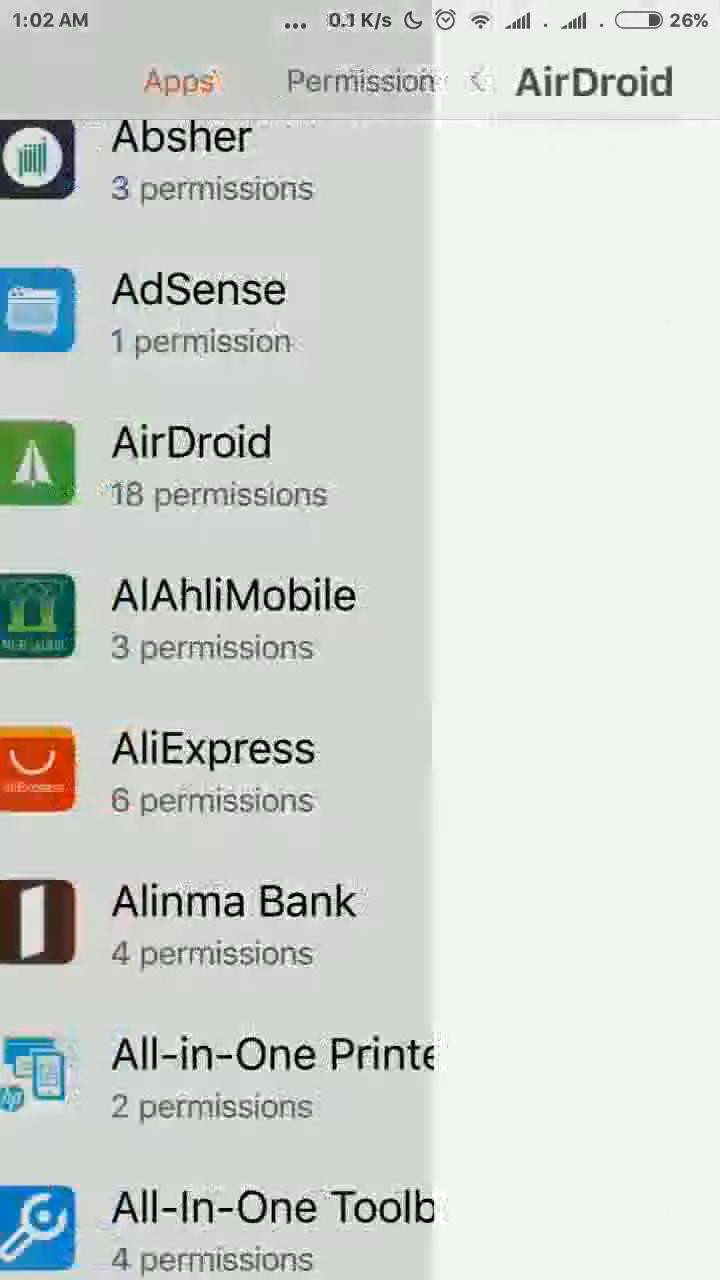
{"action": "left_click", "coordinate": [190, 442]}
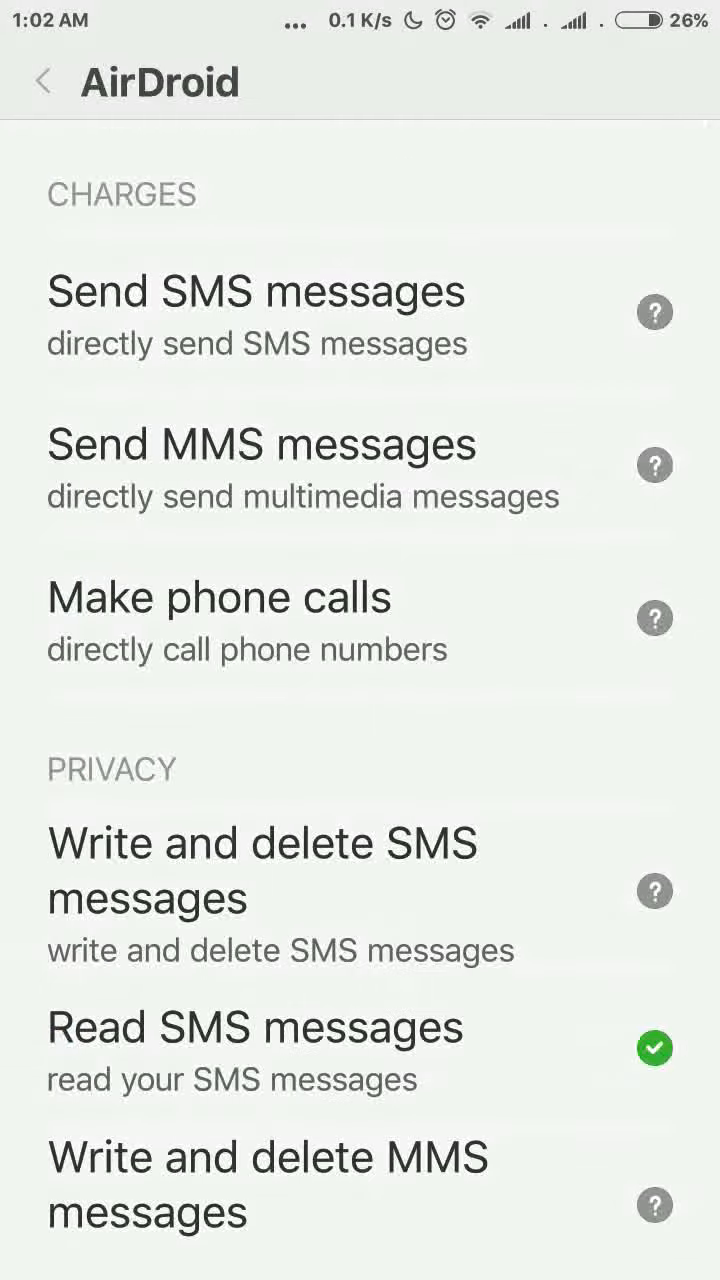
{"action": "scroll", "scroll_direction": "down", "scroll_amount": 3}
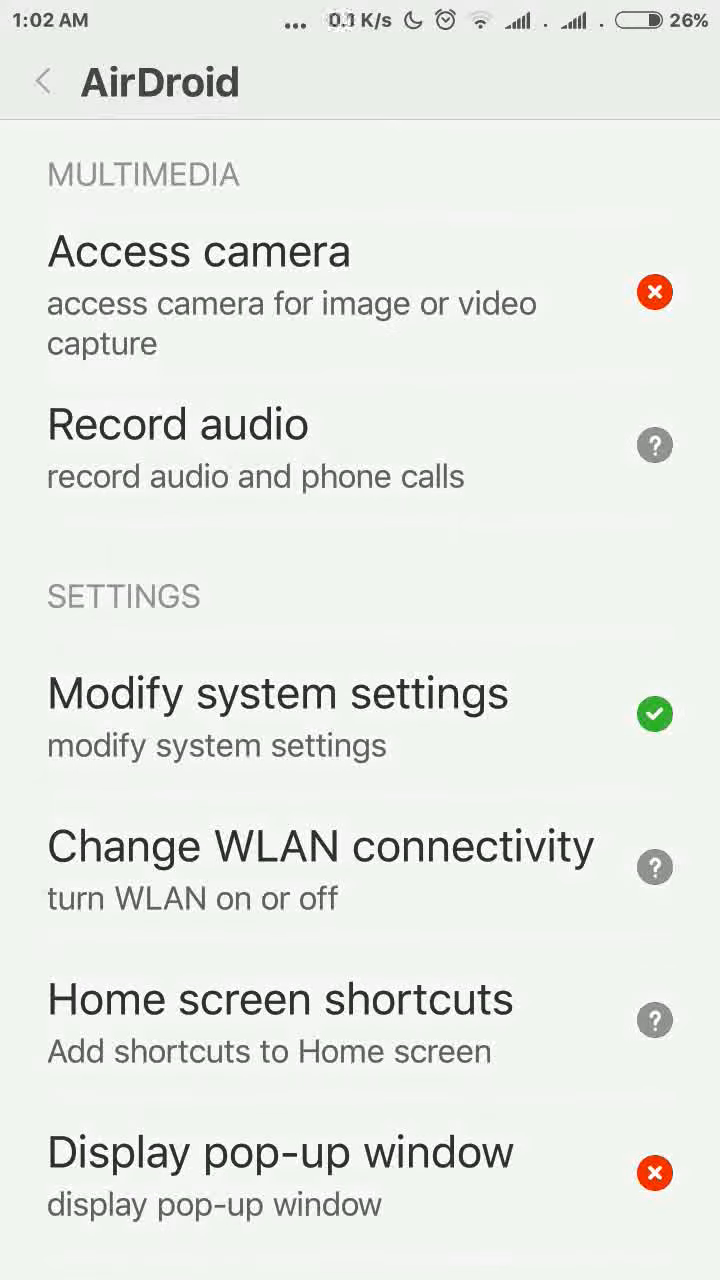
{"action": "scroll", "scroll_direction": "up", "scroll_amount": 3}
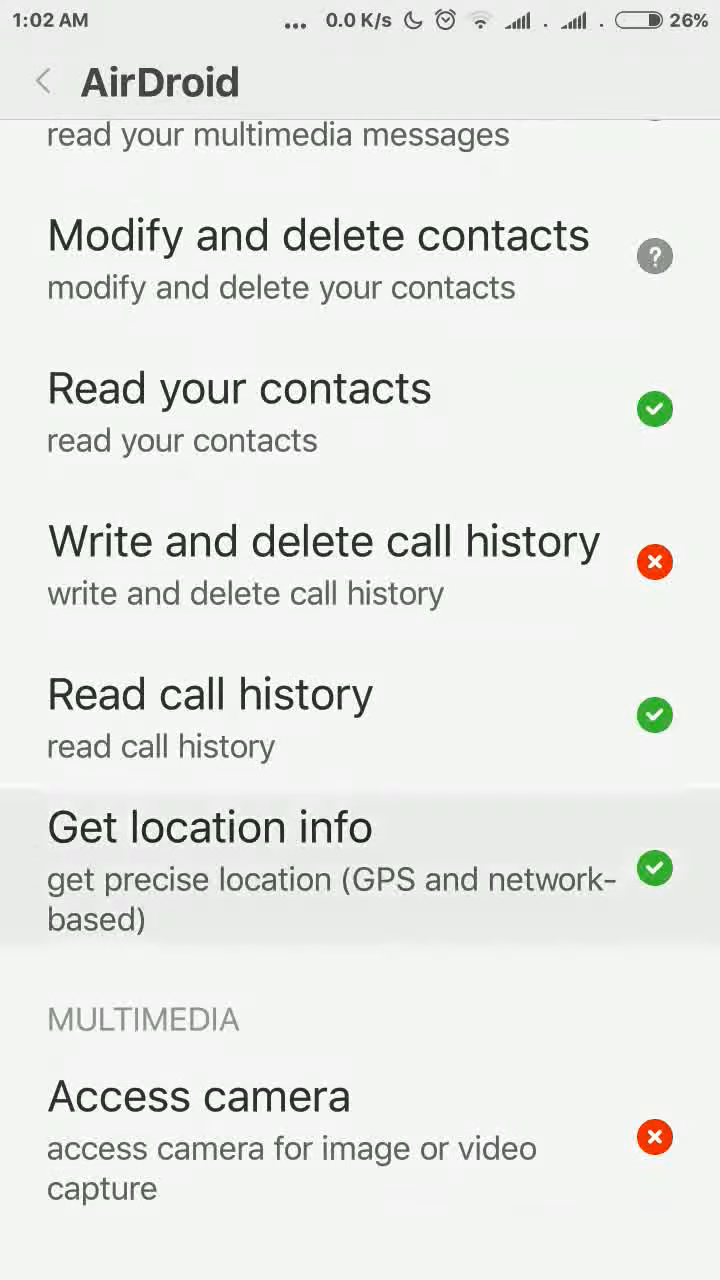
{"action": "left_click", "coordinate": [655, 868]}
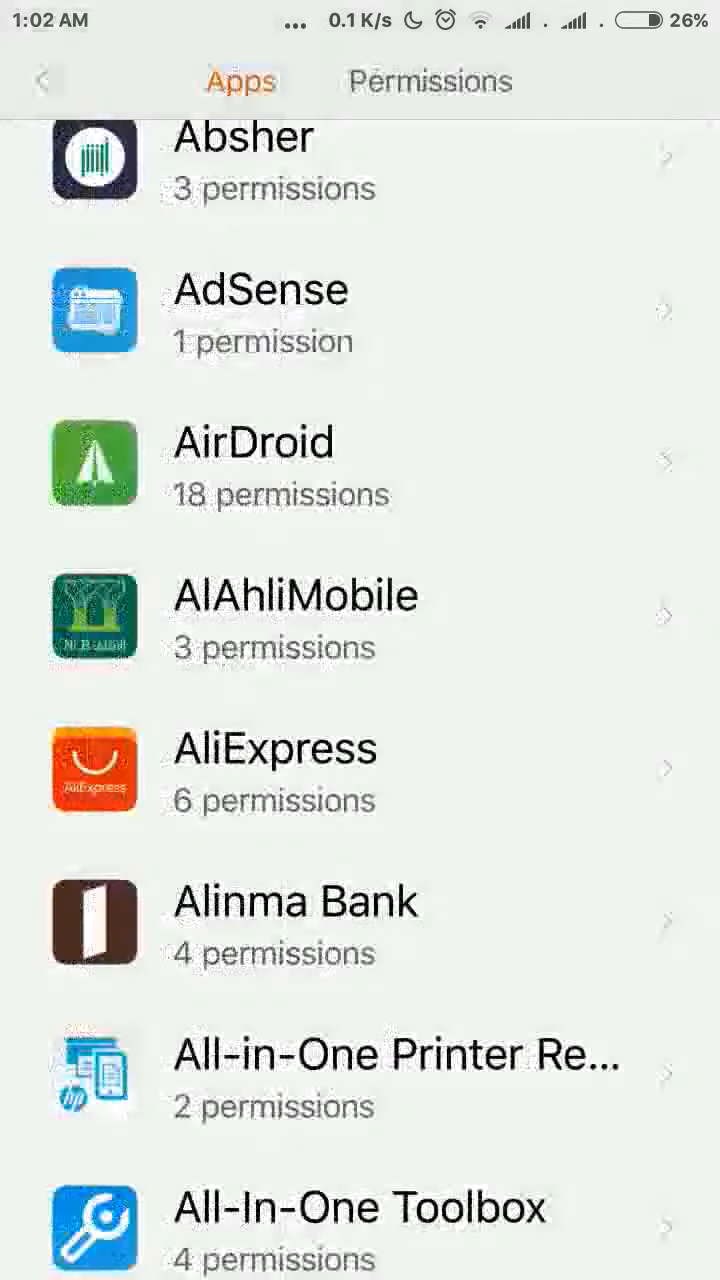
Step: Switch to the permissions-by-category view, e.g. location info used by 53 apps
{"action": "scroll", "scroll_direction": "up", "scroll_amount": 3}
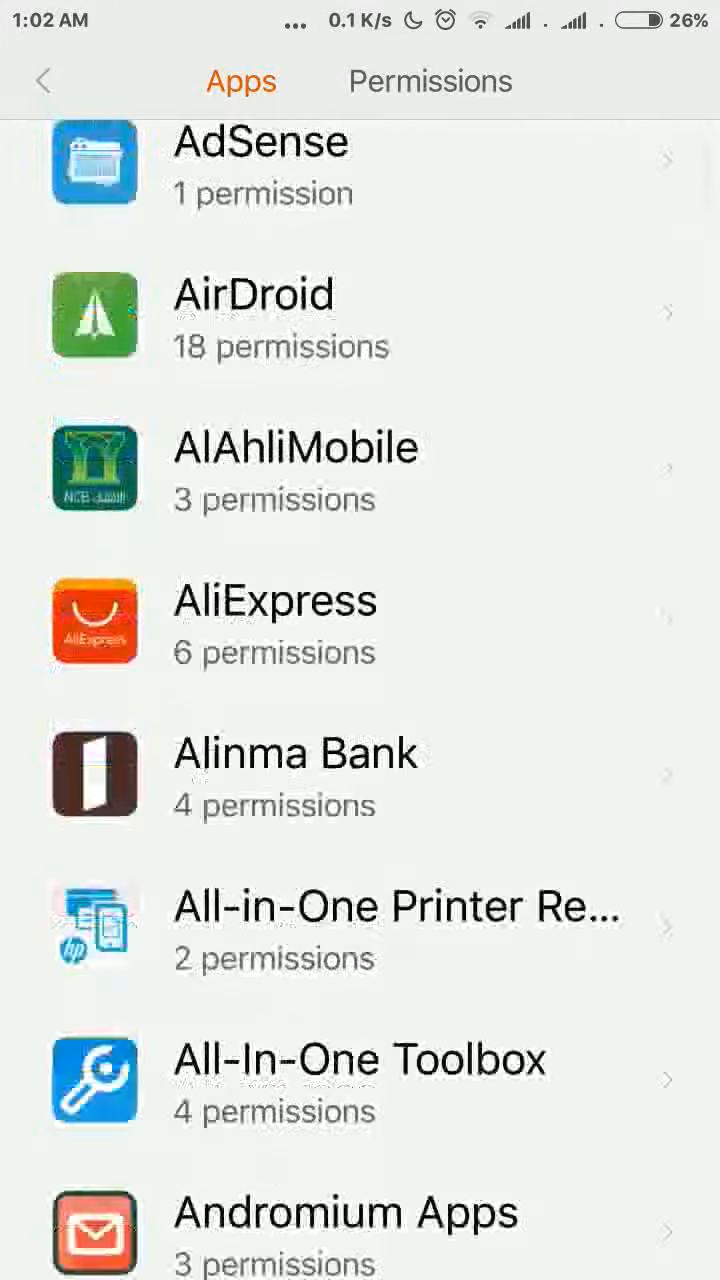
{"action": "scroll", "scroll_direction": "down", "scroll_amount": 3}
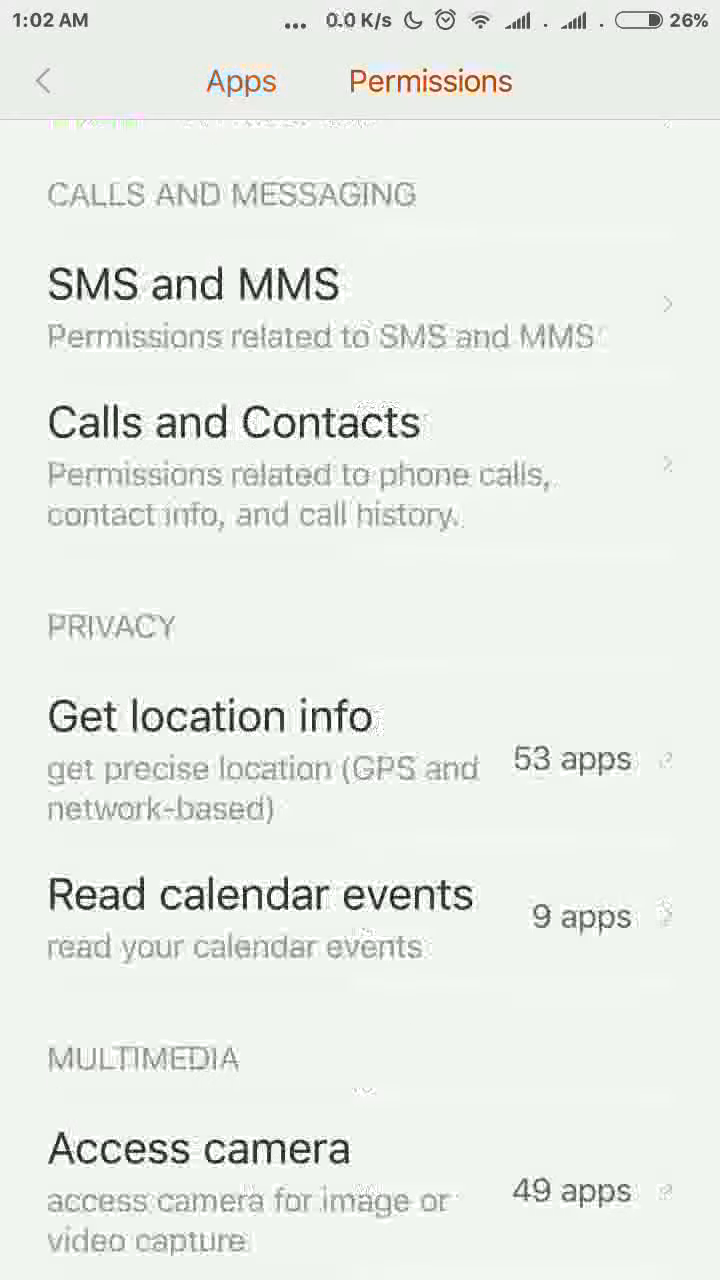
{"action": "left_click", "coordinate": [44, 81]}
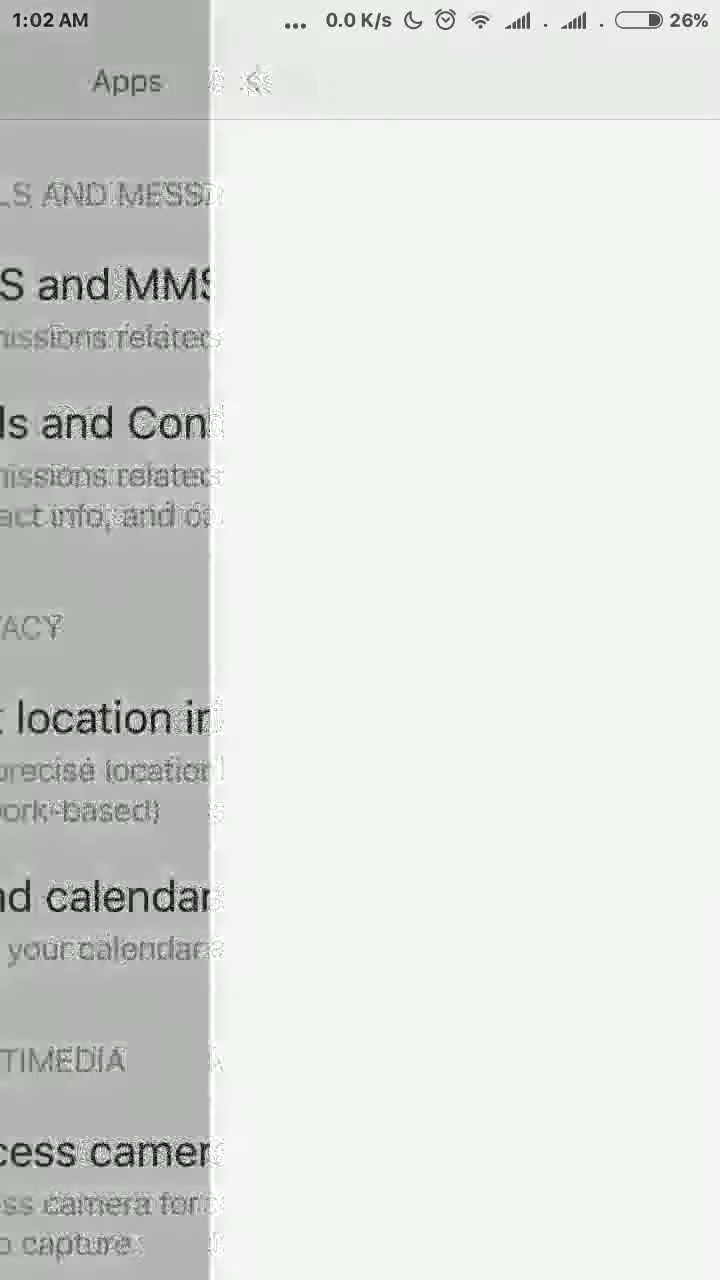